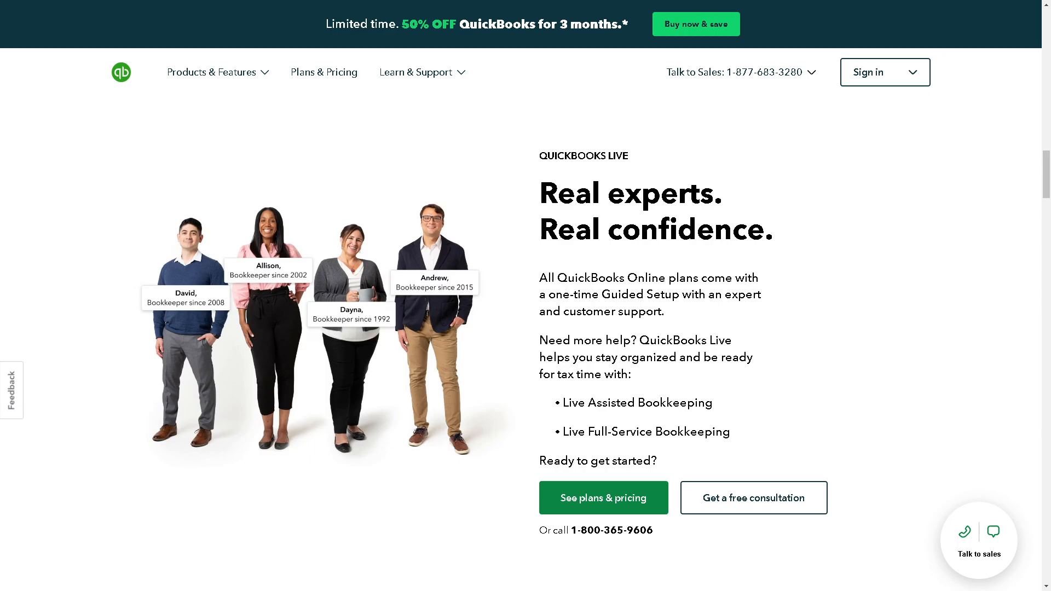
Choose the Simple Start plan and add Payroll Core, reaching checkout at $37.50/mo.
click(875, 72)
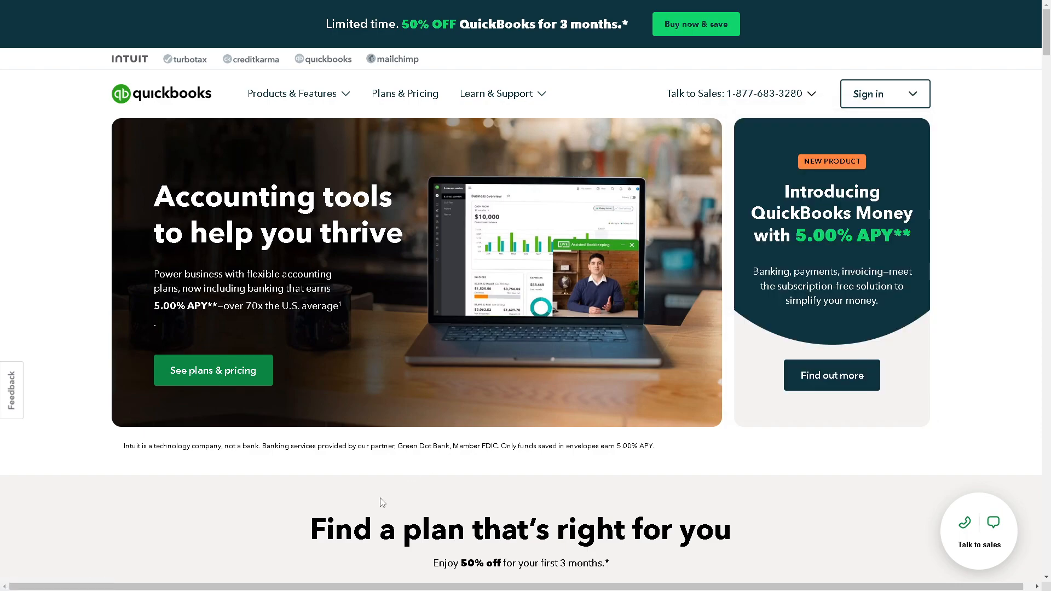
mouse_move(297, 493)
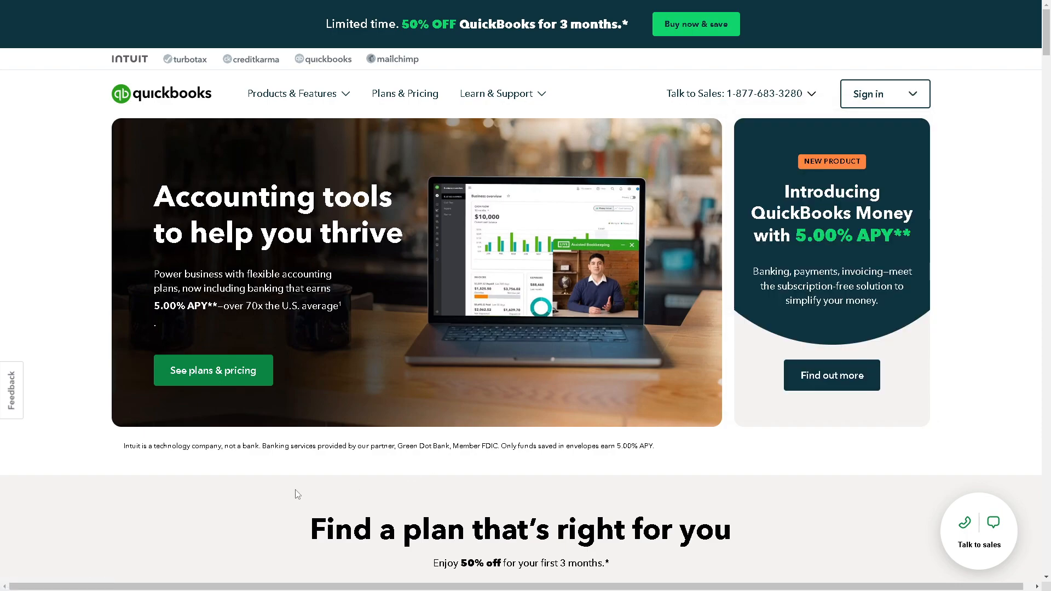
scroll(down, 3)
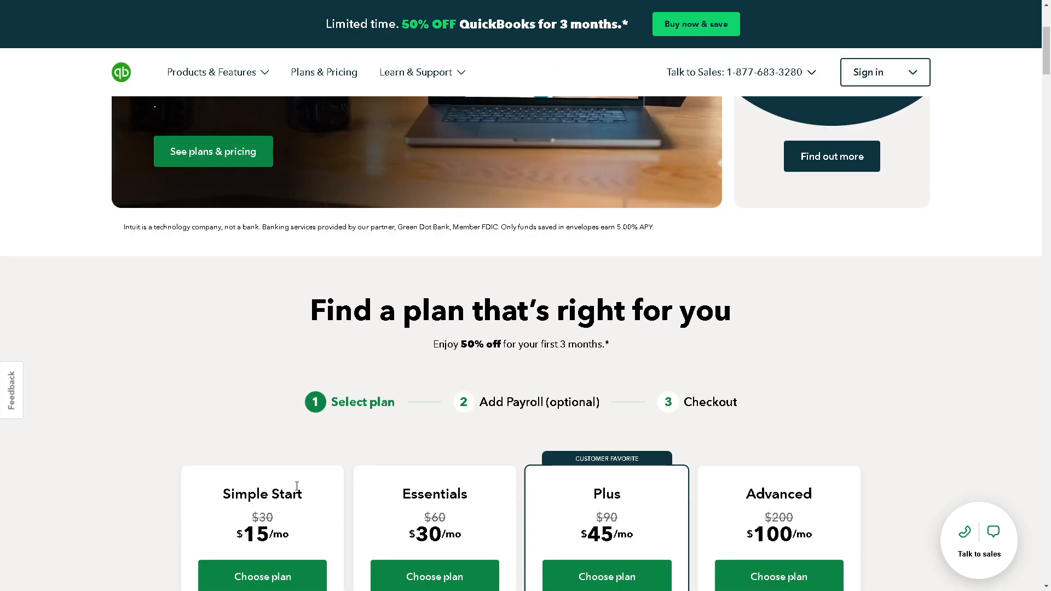
click(261, 577)
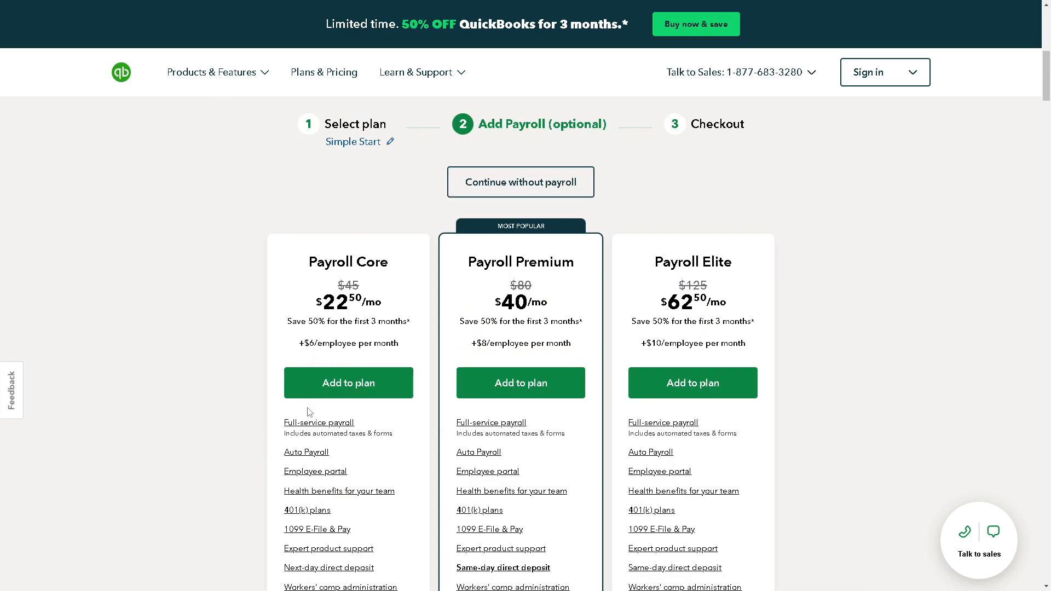
click(348, 383)
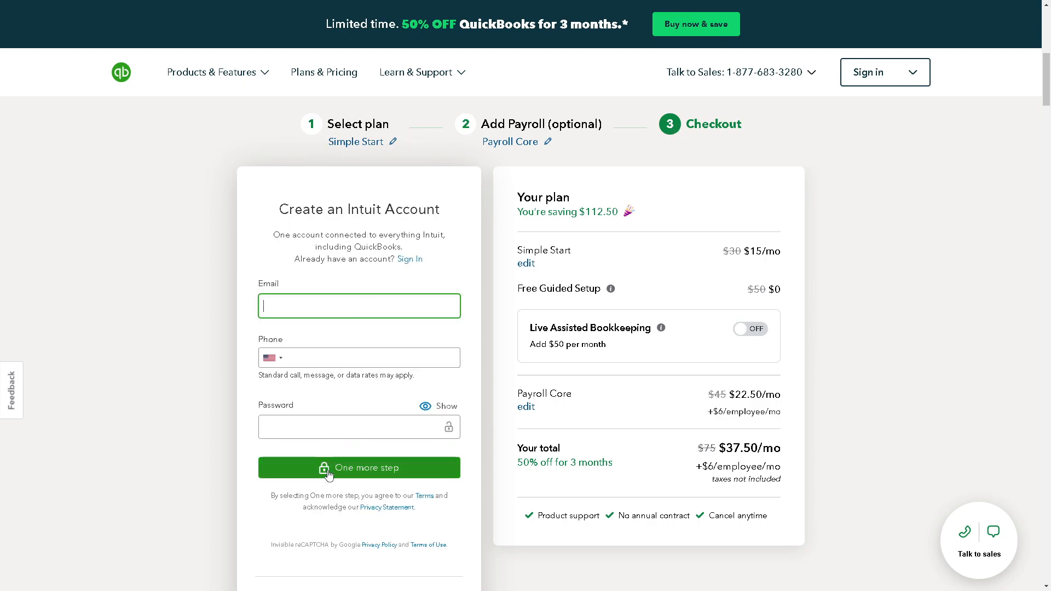
mouse_move(359, 467)
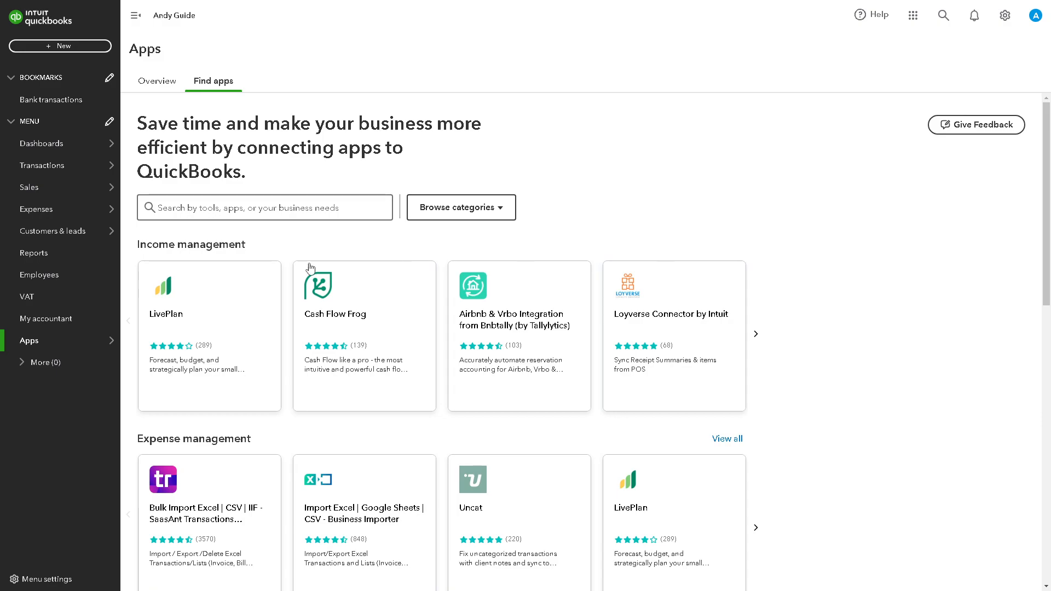
mouse_move(435, 342)
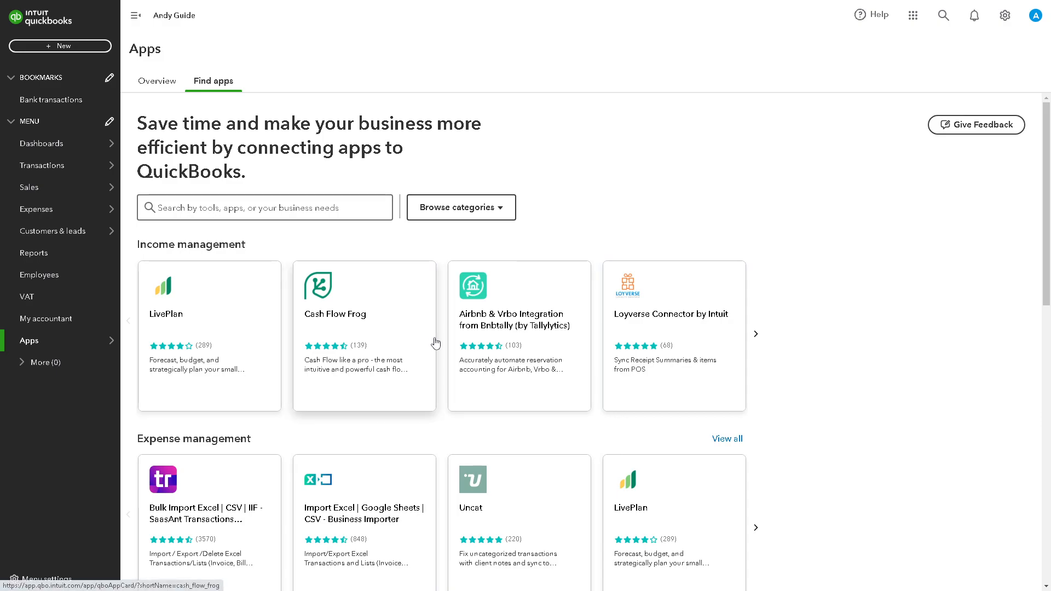
scroll(down, 3)
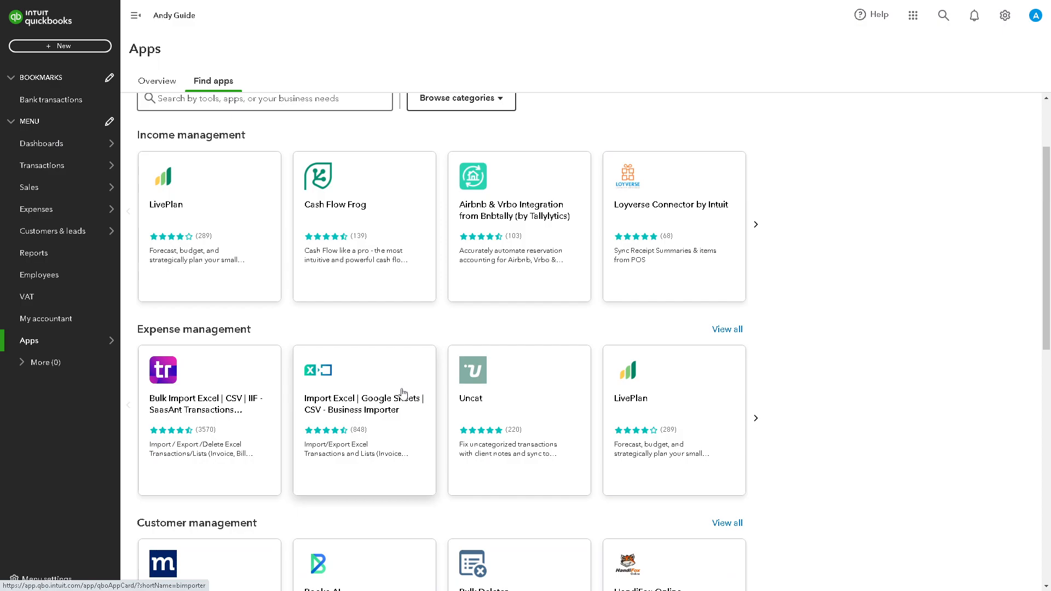
scroll(down, 3)
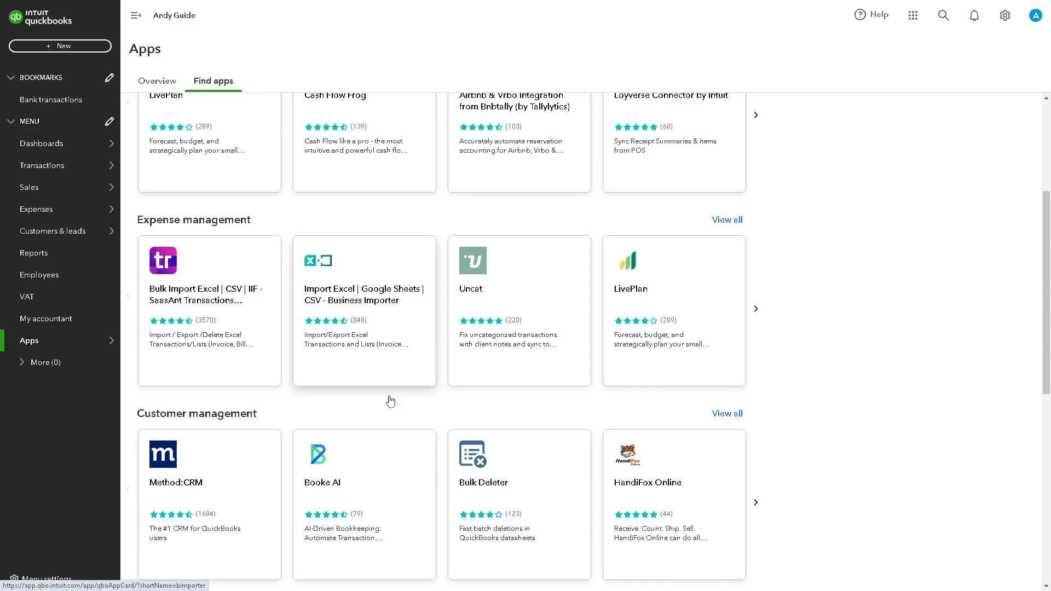
mouse_move(384, 400)
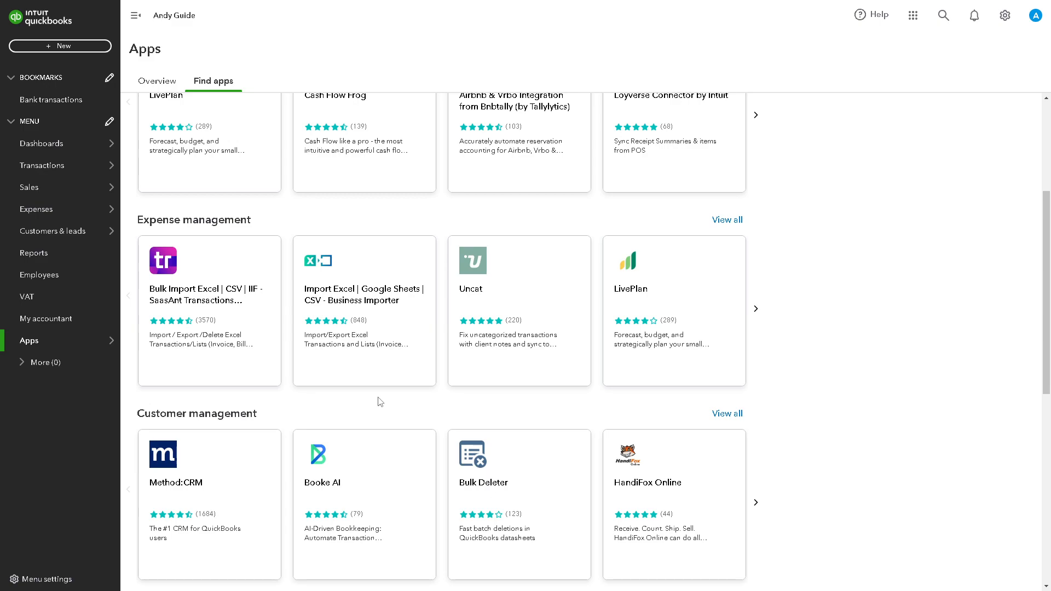
mouse_move(354, 413)
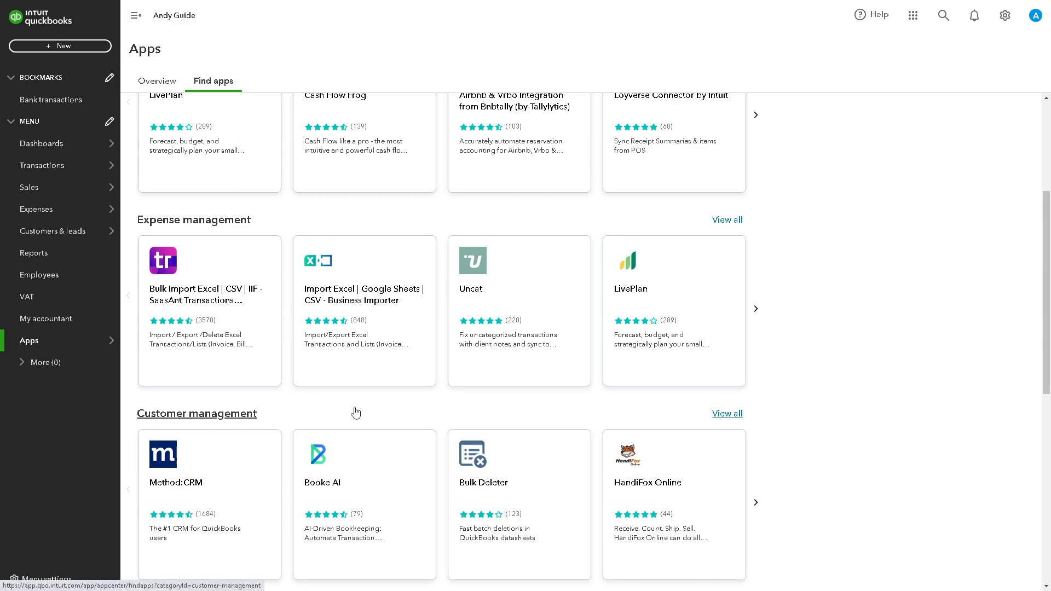
scroll(down, 3)
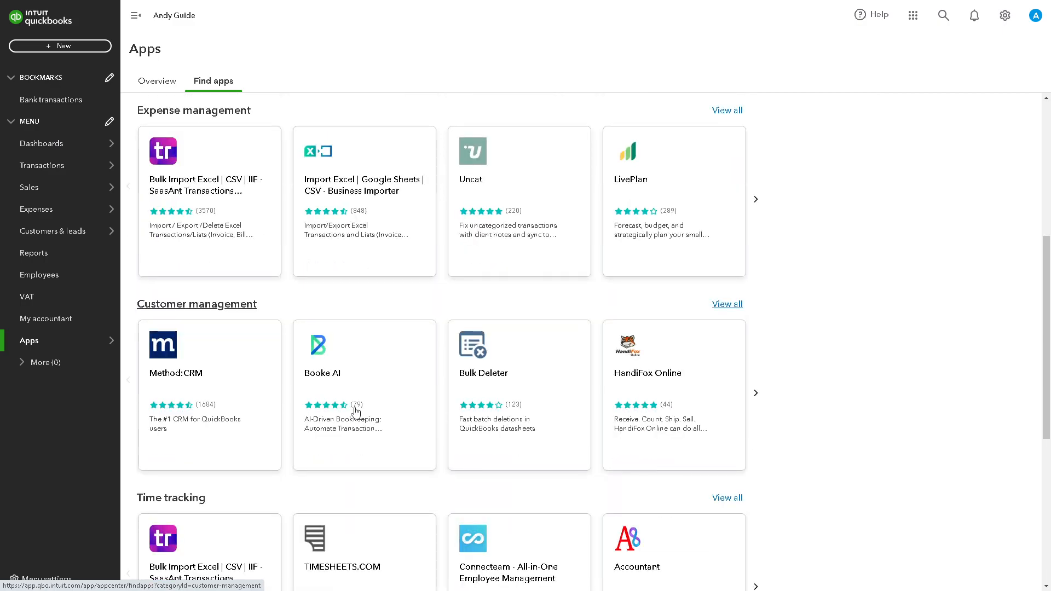
scroll(down, 3)
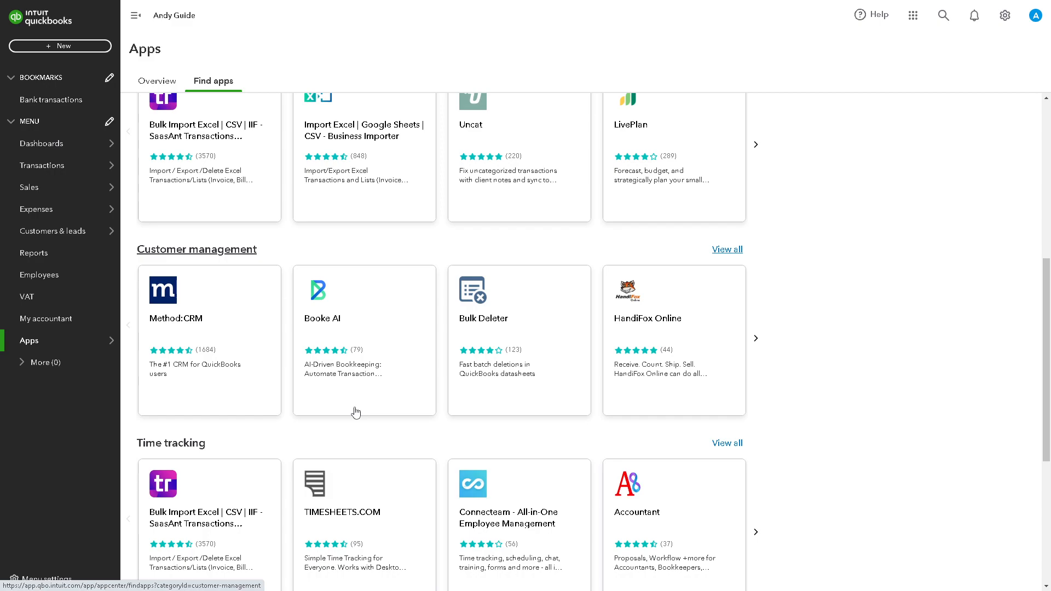
scroll(down, 3)
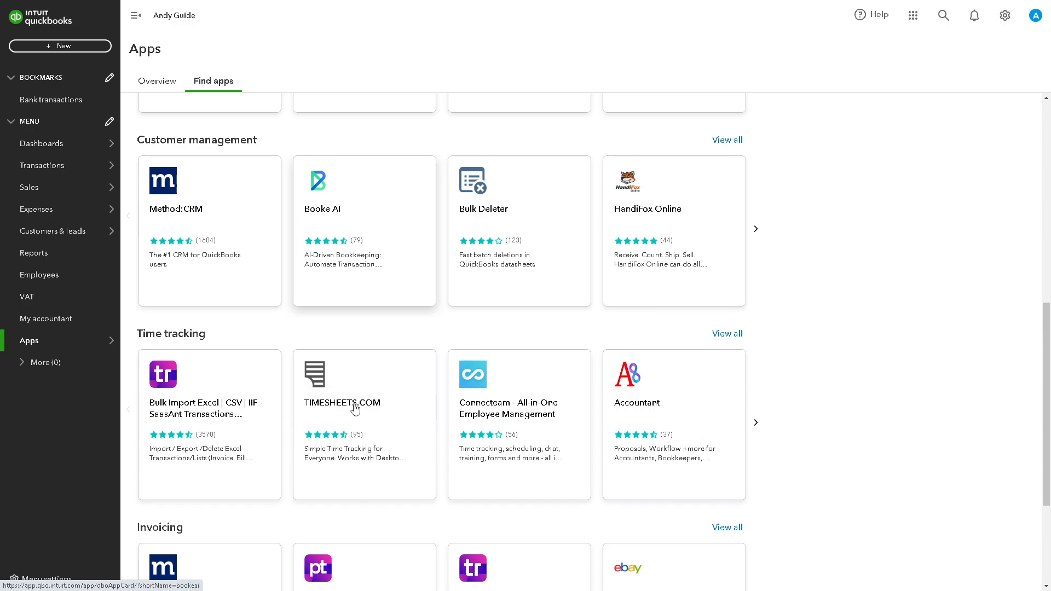
scroll(down, 3)
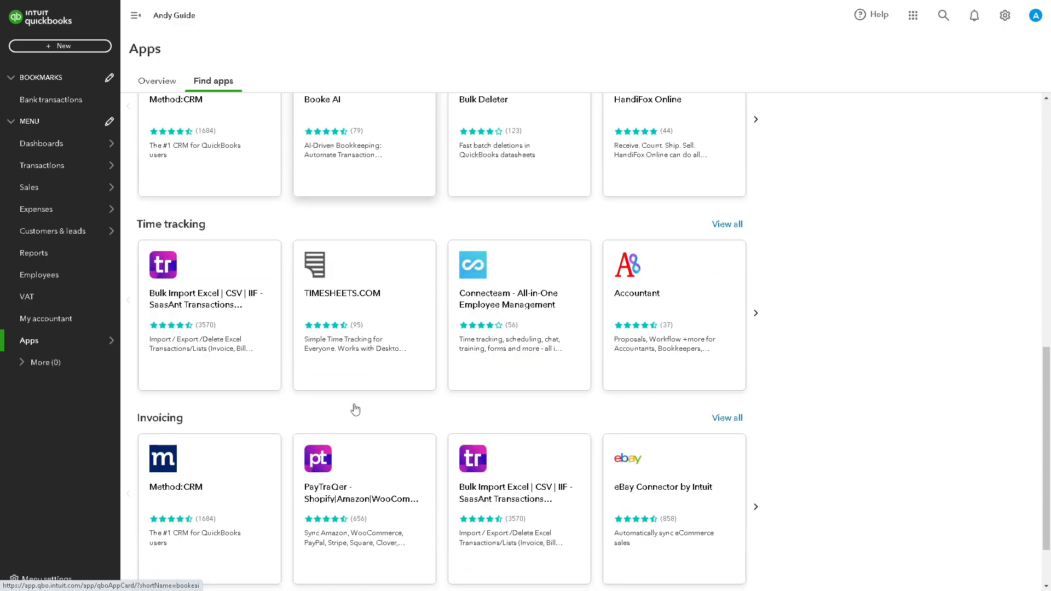
scroll(down, 3)
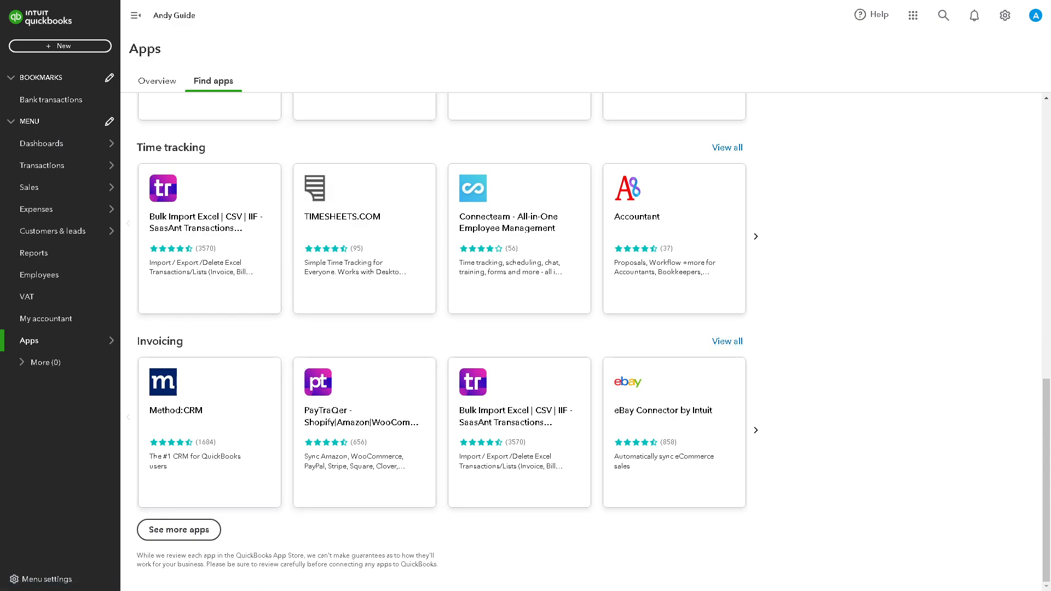
mouse_move(913, 199)
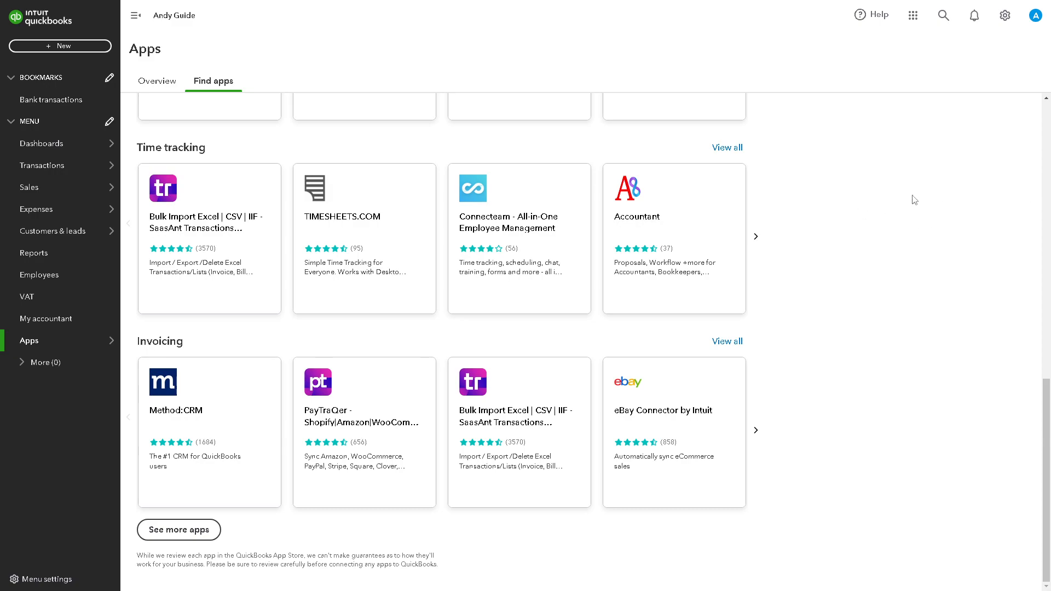
mouse_move(912, 189)
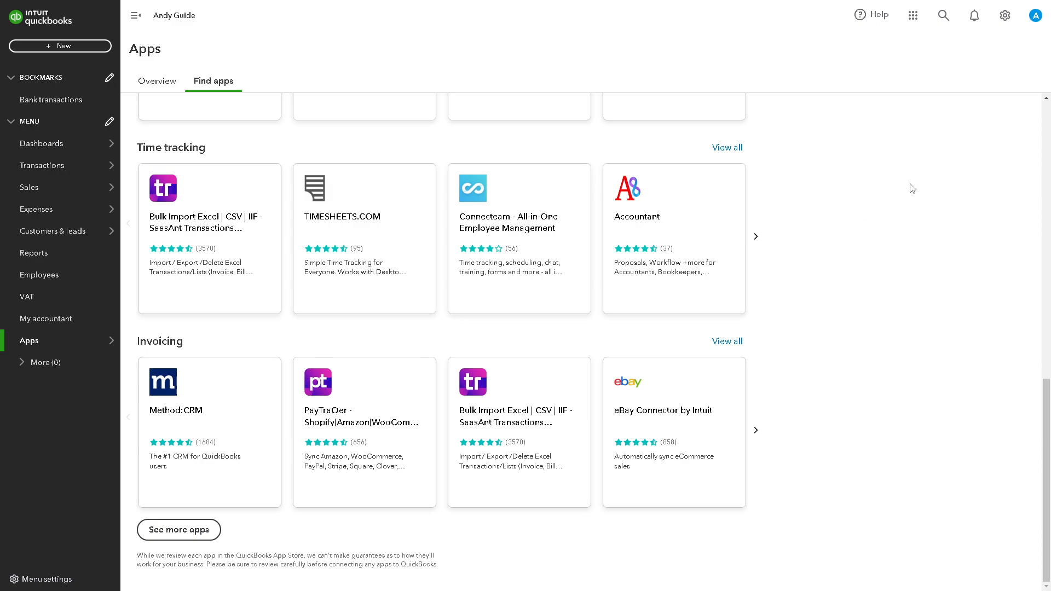
mouse_move(1004, 15)
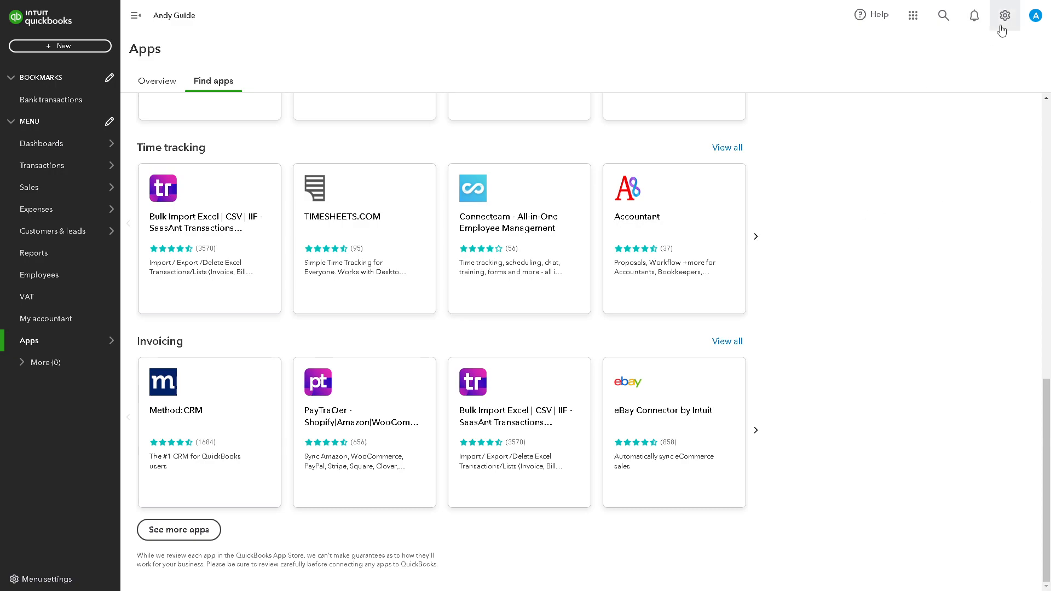
mouse_move(1005, 16)
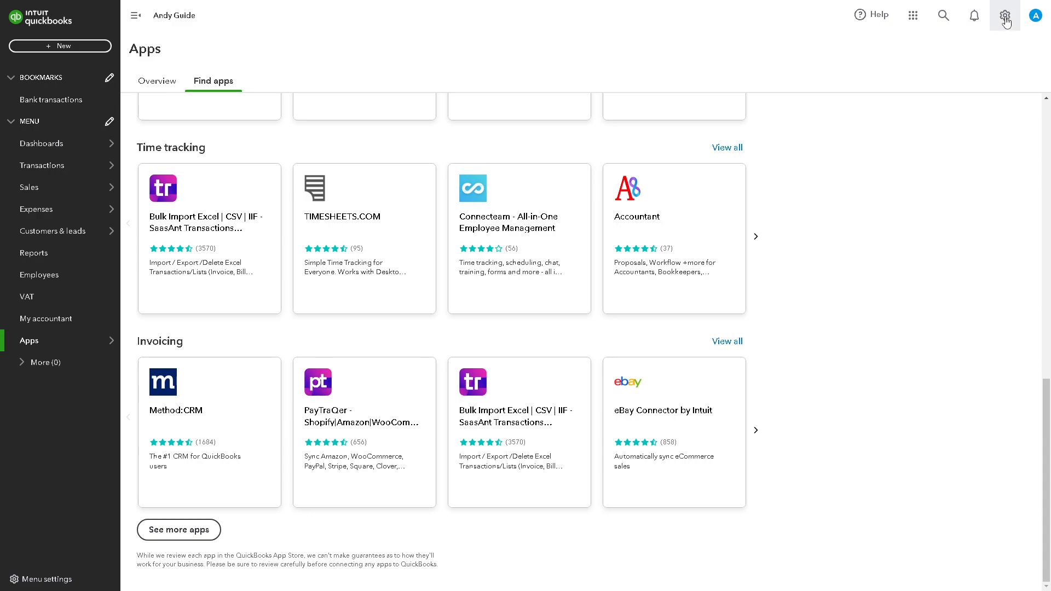
Go to Import Data from the gear menu's Tools list.
click(1003, 15)
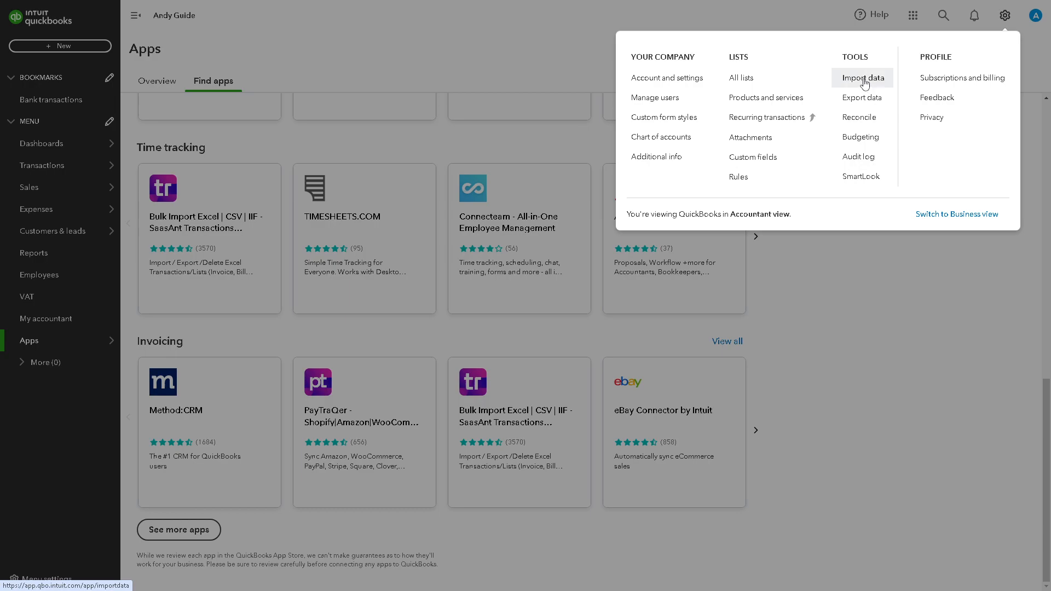
click(863, 76)
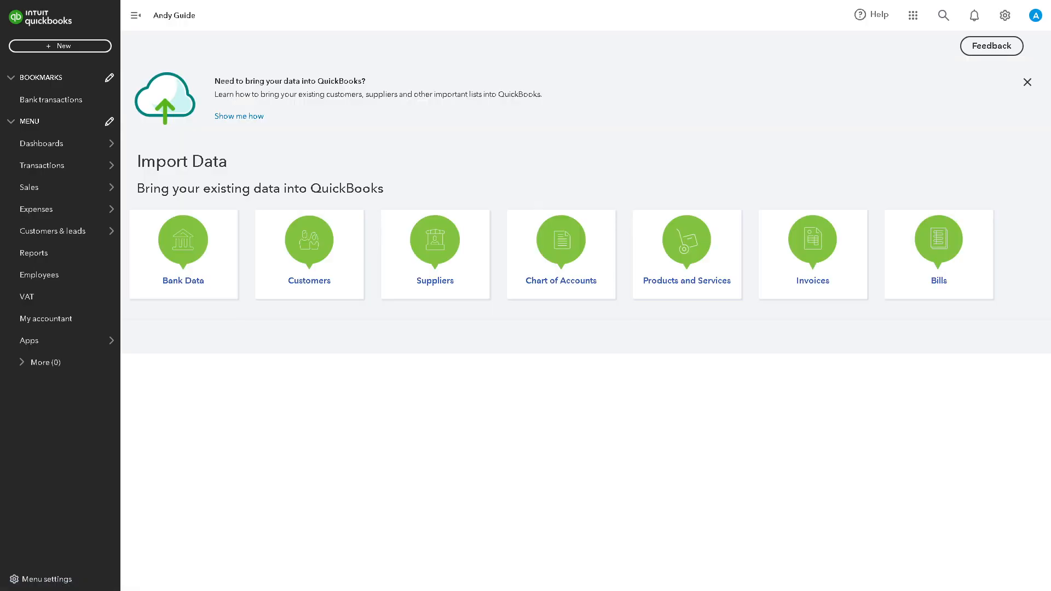
mouse_move(816, 279)
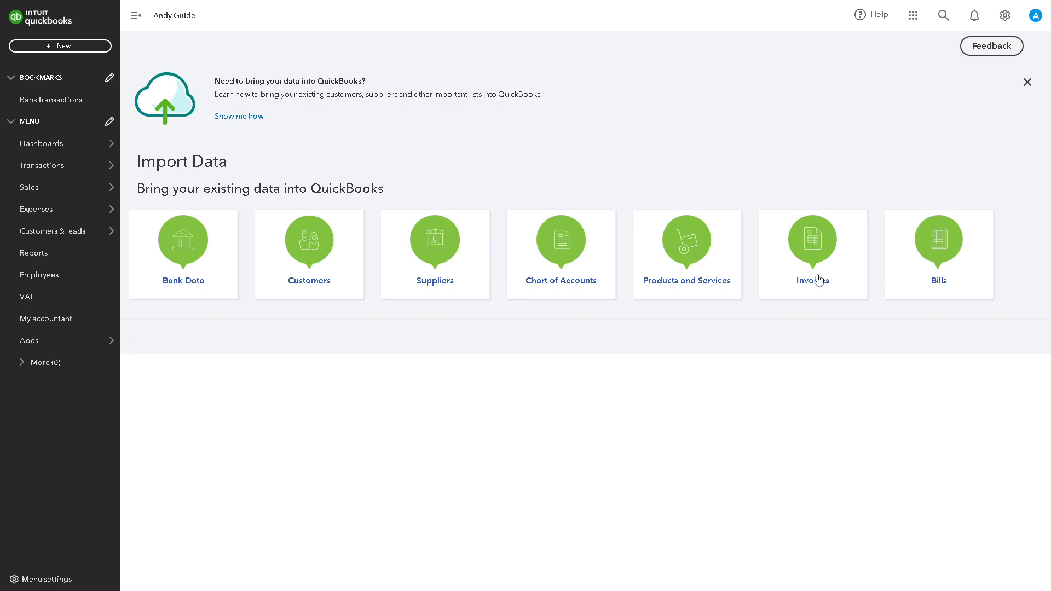
mouse_move(267, 155)
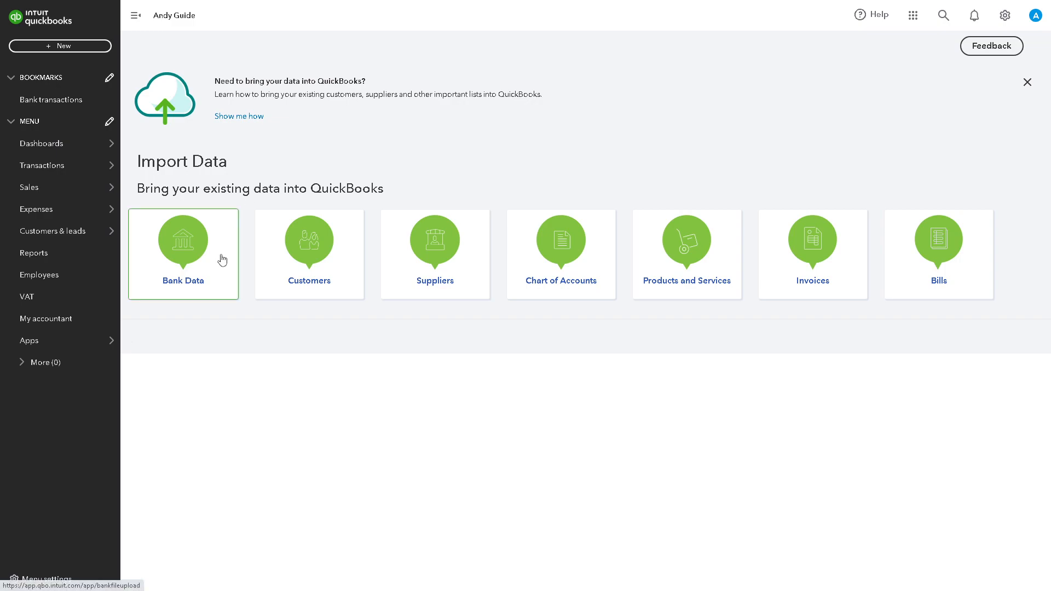
mouse_move(566, 268)
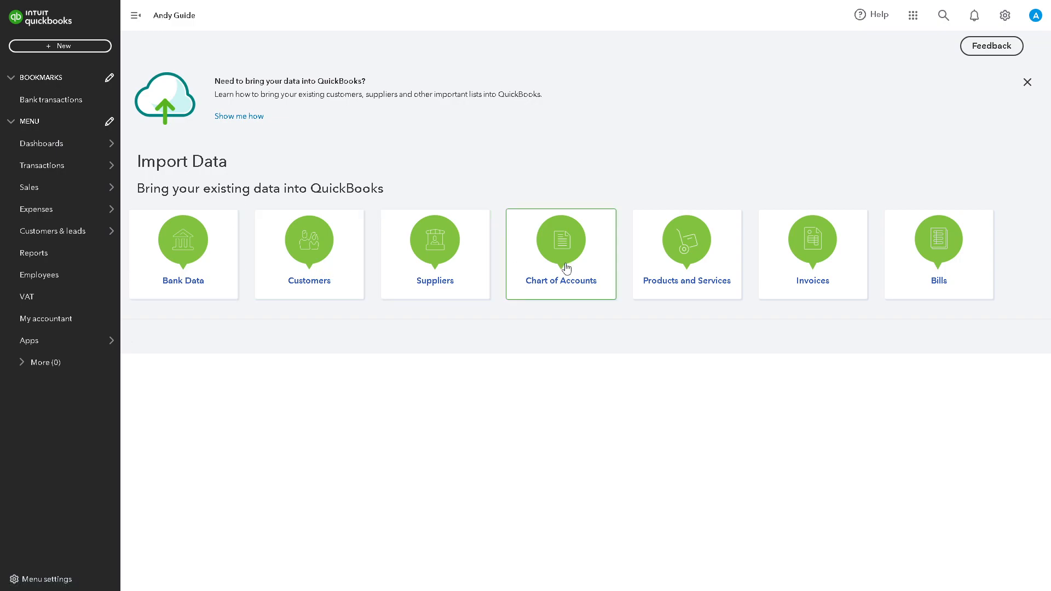
mouse_move(811, 255)
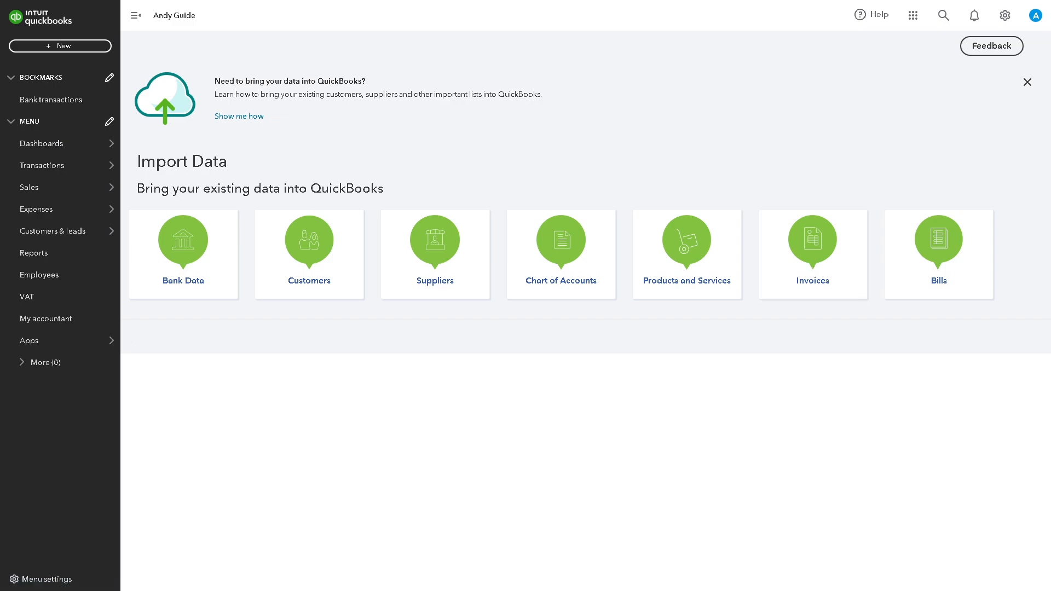
mouse_move(374, 284)
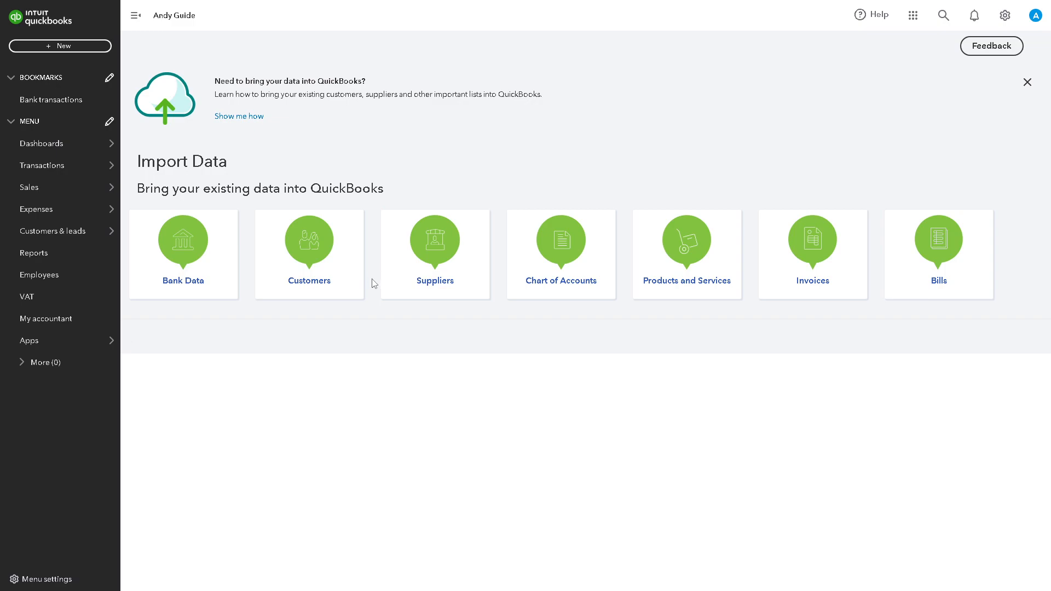
mouse_move(374, 284)
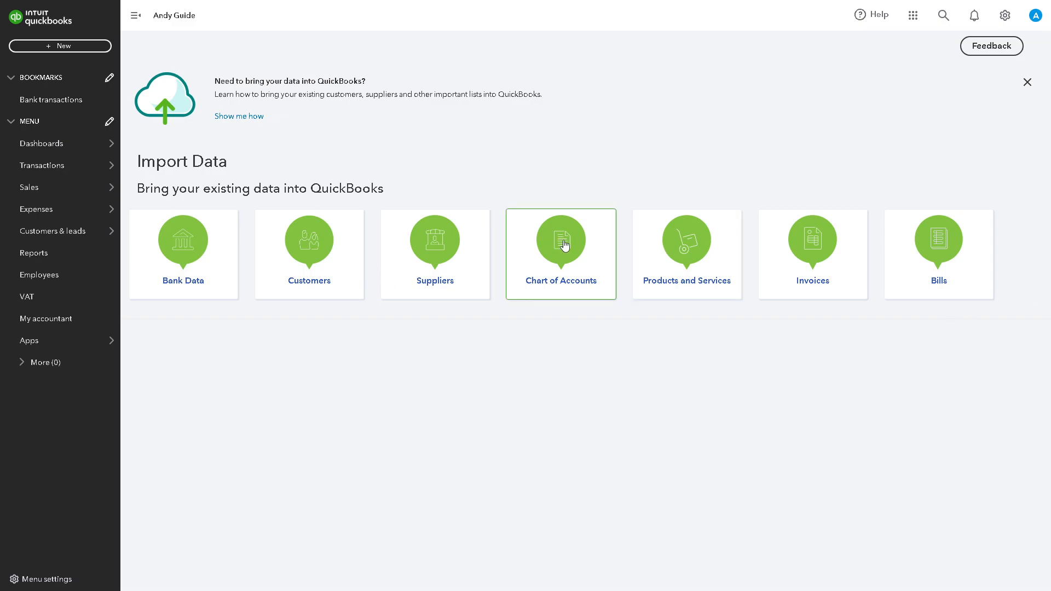
Start a Chart of Accounts import and attach the sample COA Excel file.
click(560, 254)
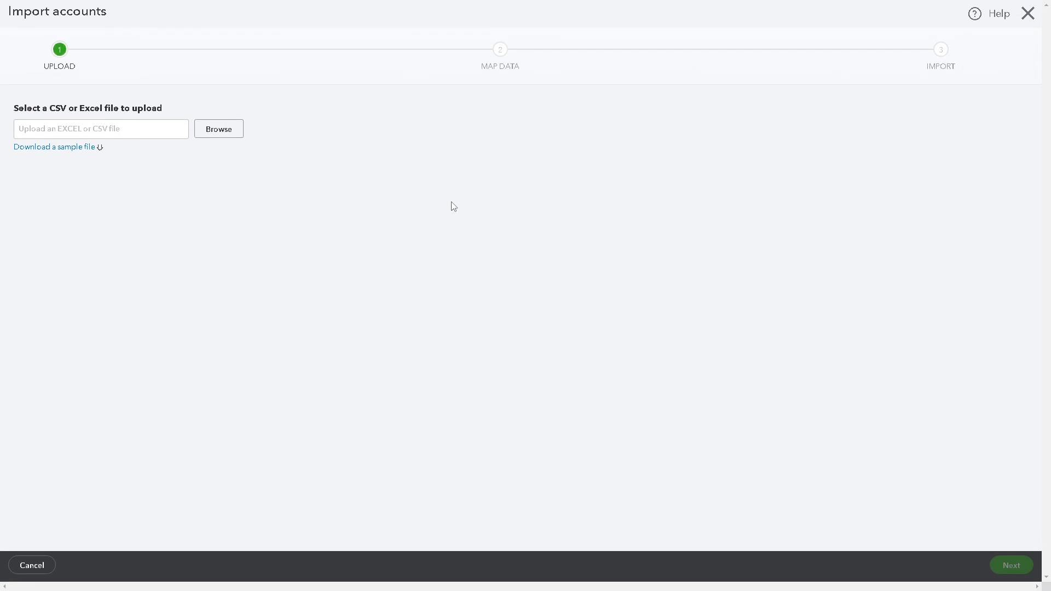
mouse_move(319, 206)
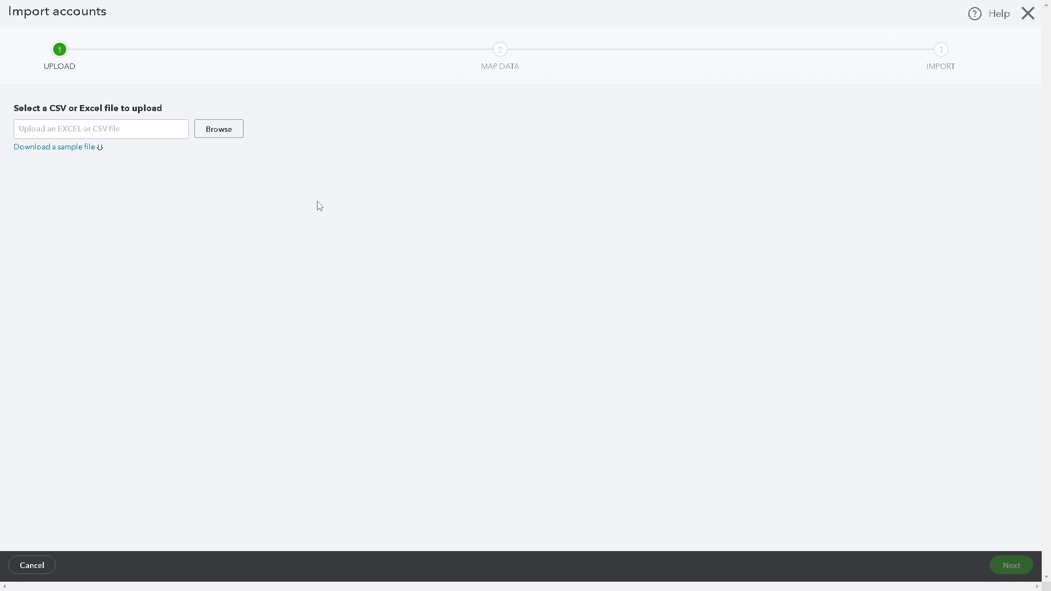
mouse_move(296, 202)
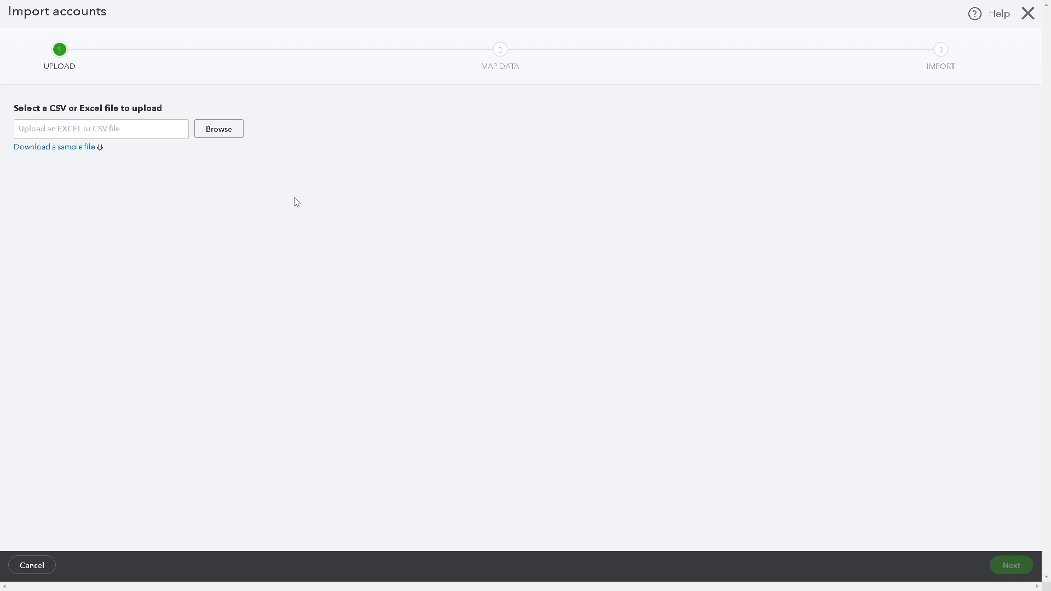
mouse_move(79, 158)
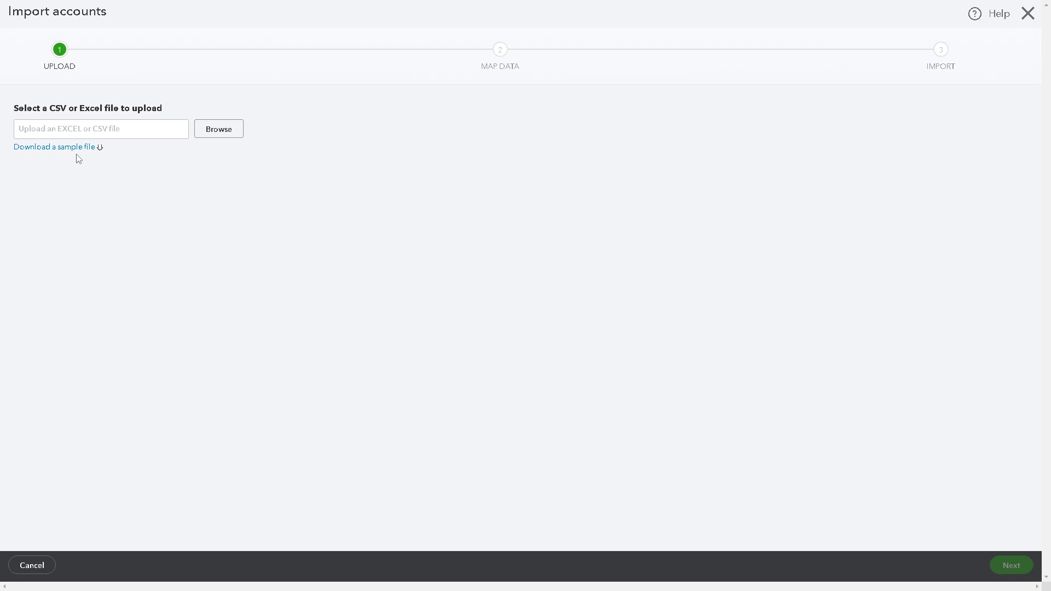
mouse_move(55, 146)
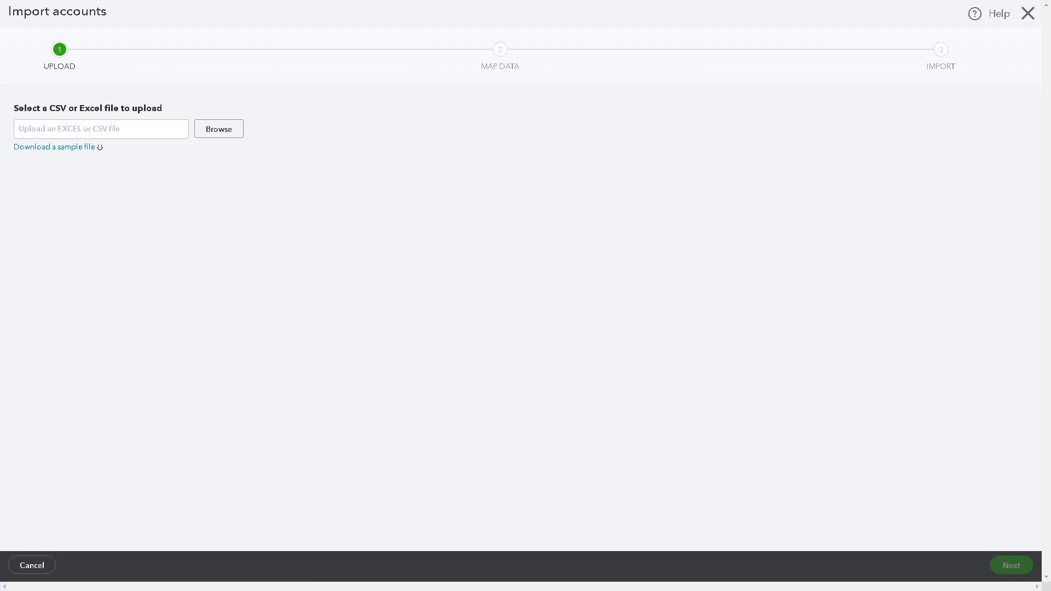
click(218, 129)
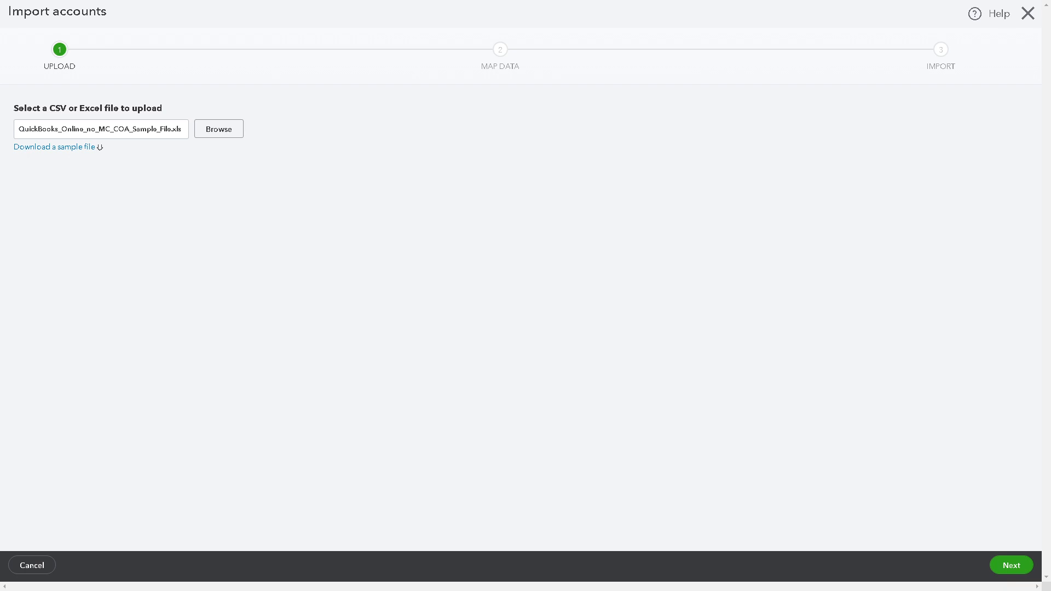
mouse_move(1010, 565)
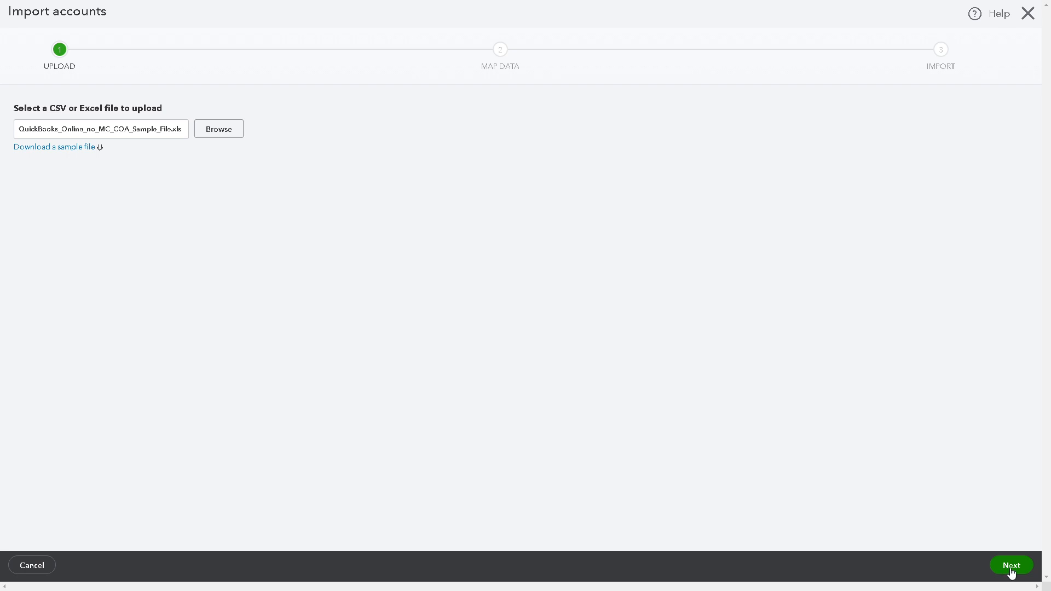
Advance to Map Data with Detail Type, Account Name, Account number and Type matched.
click(1011, 565)
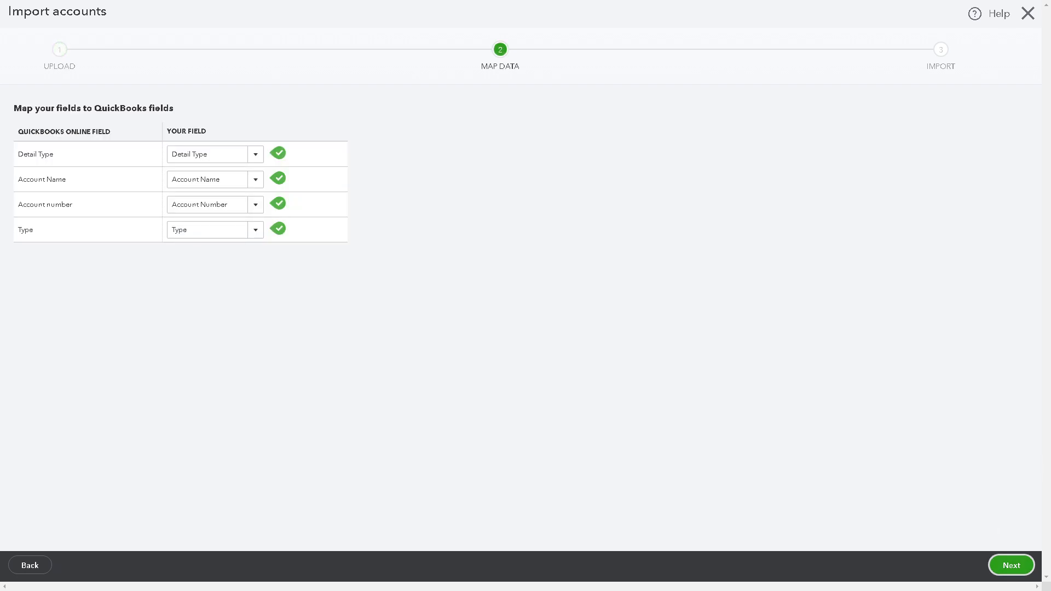
mouse_move(637, 190)
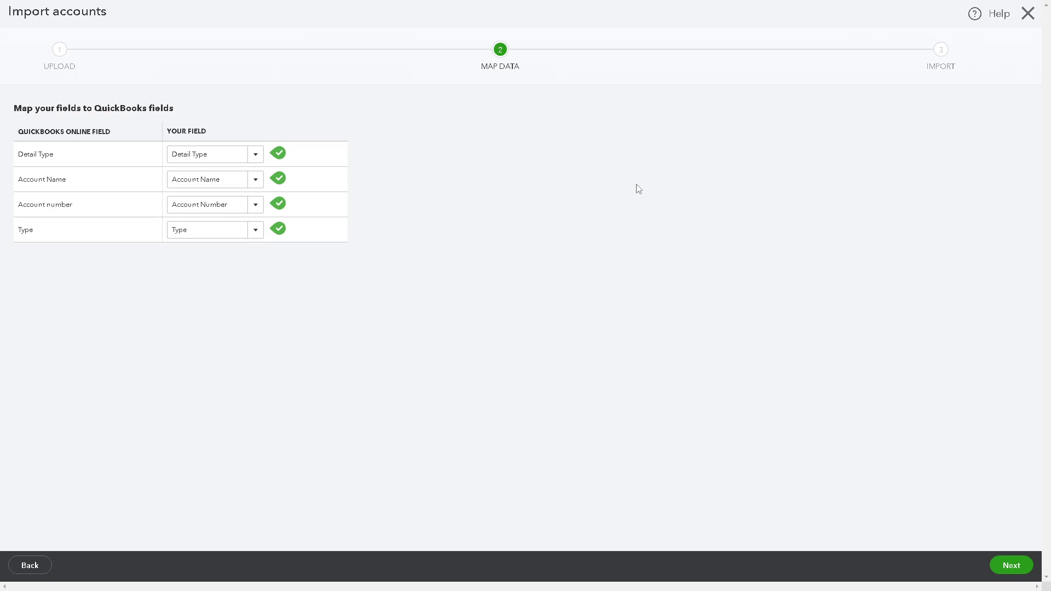
mouse_move(138, 177)
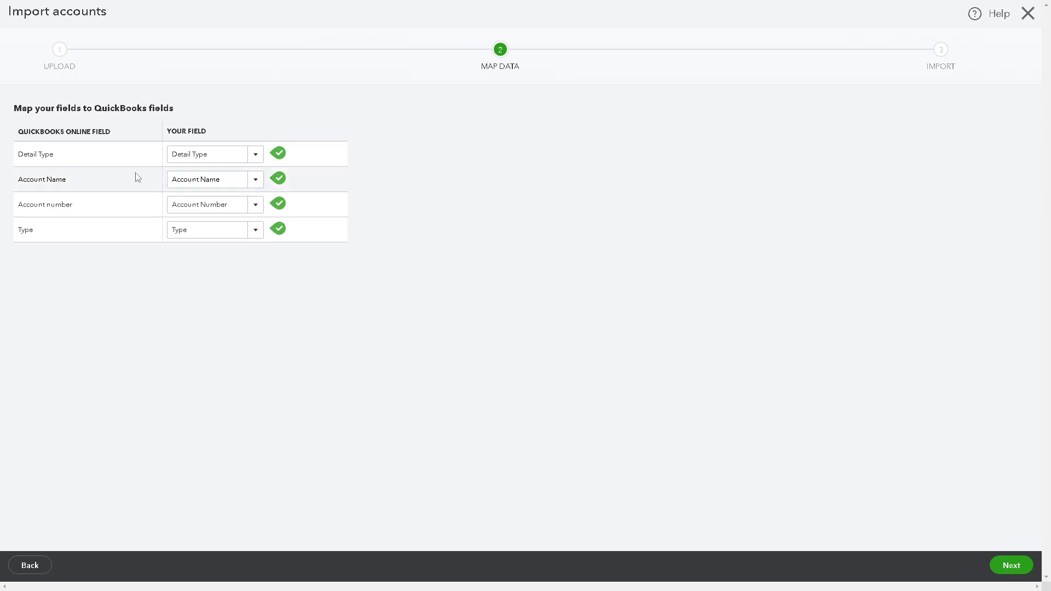
mouse_move(873, 203)
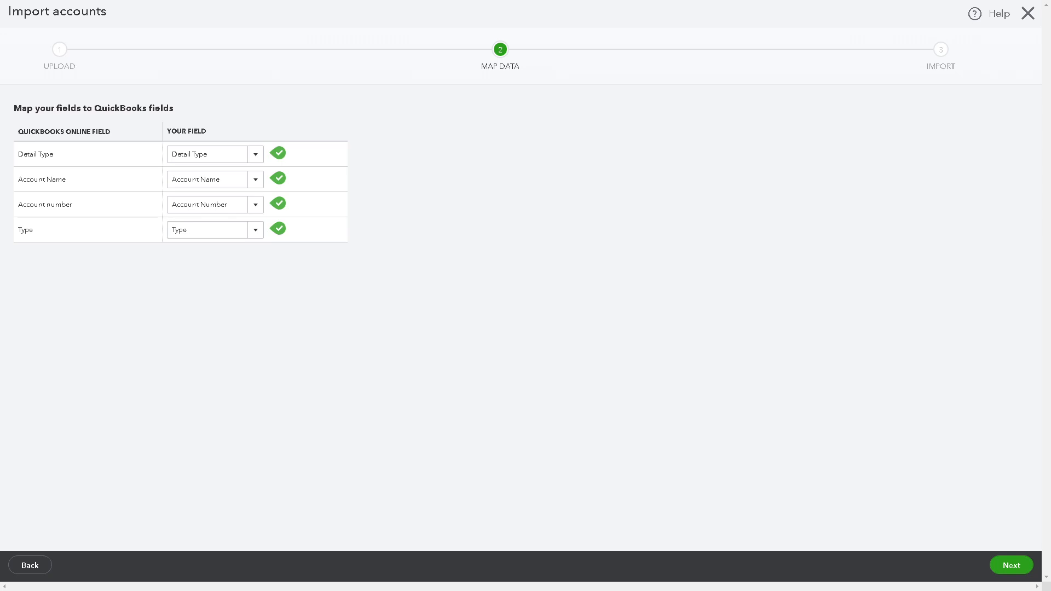
mouse_move(911, 333)
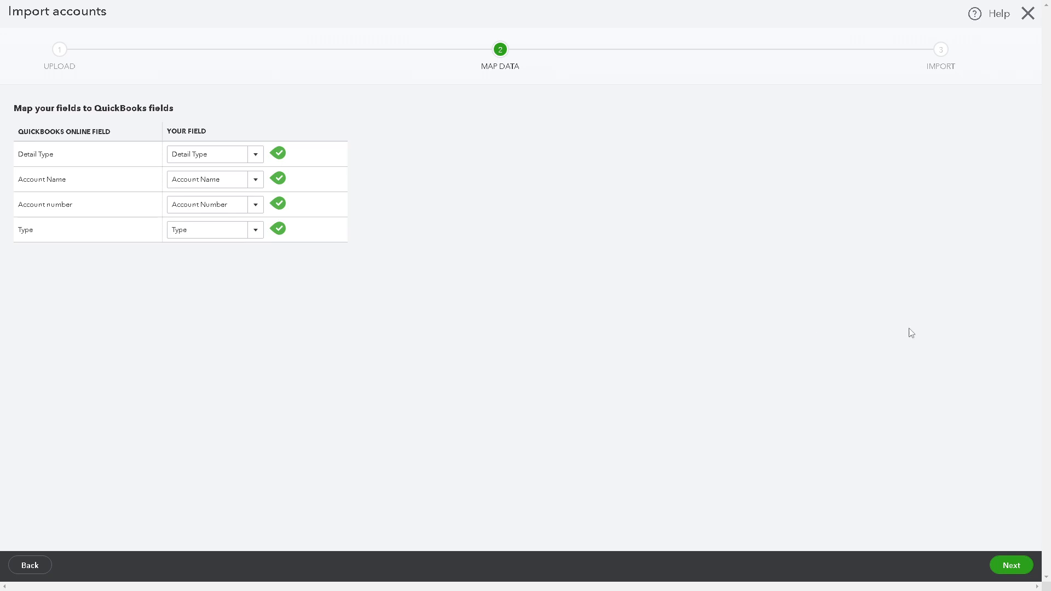
mouse_move(232, 248)
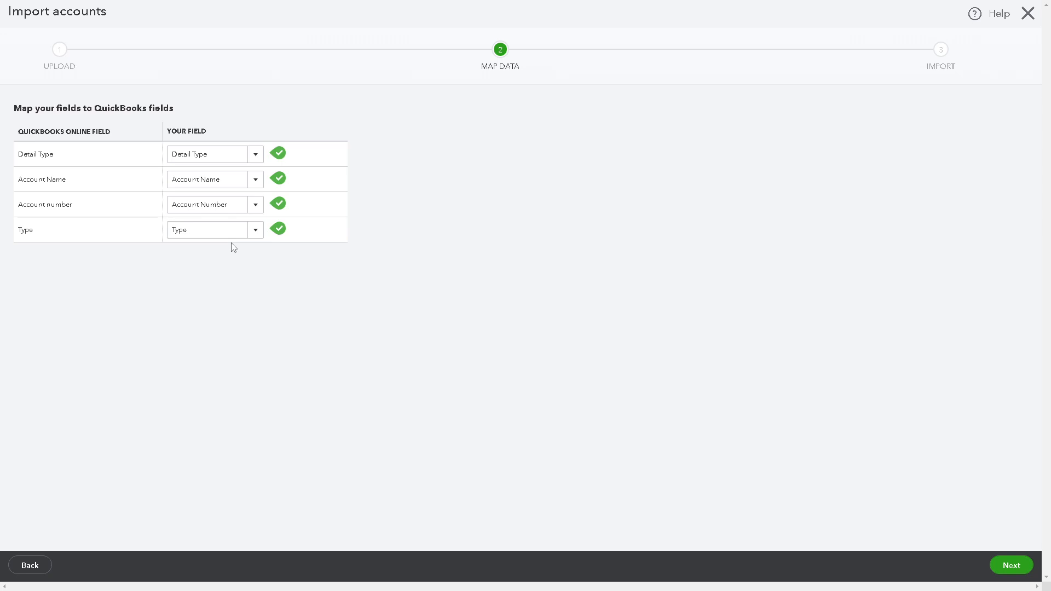
mouse_move(240, 259)
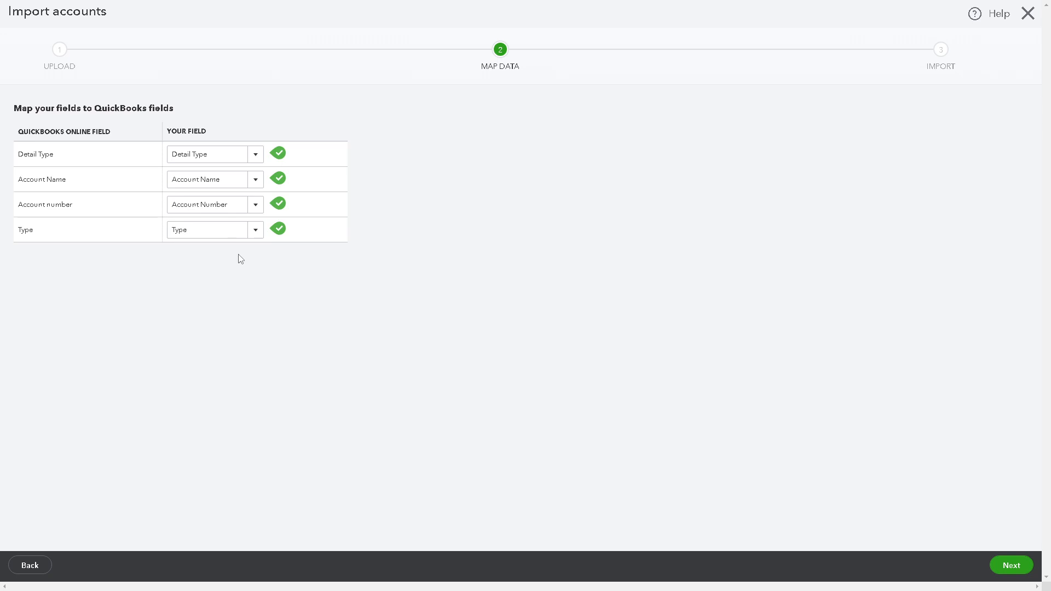
mouse_move(1010, 565)
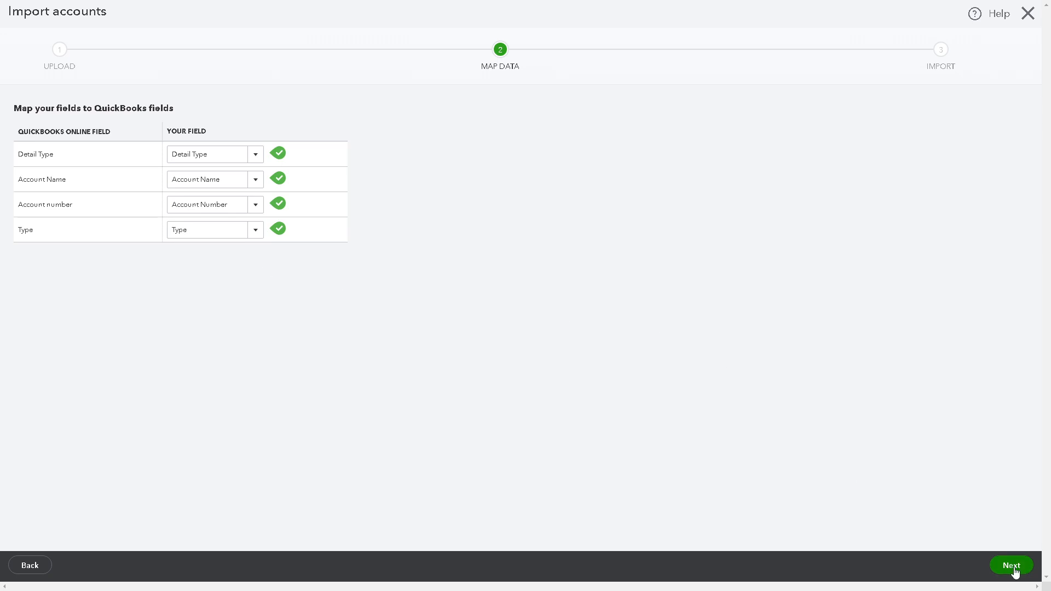
Review the six sample accounts and run the import, which reports 0 of 6 imported.
click(1010, 565)
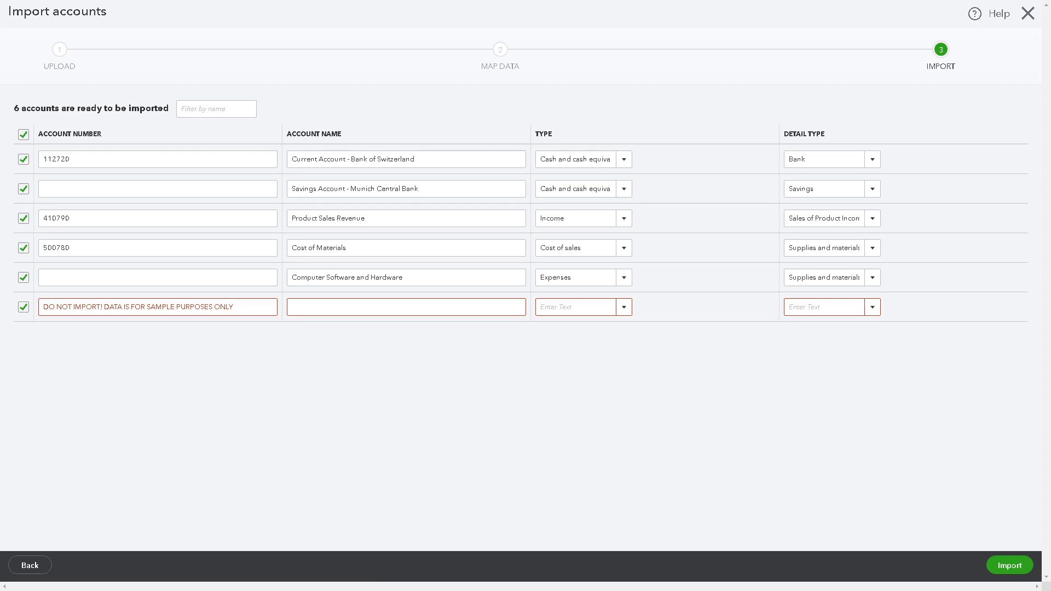
mouse_move(937, 271)
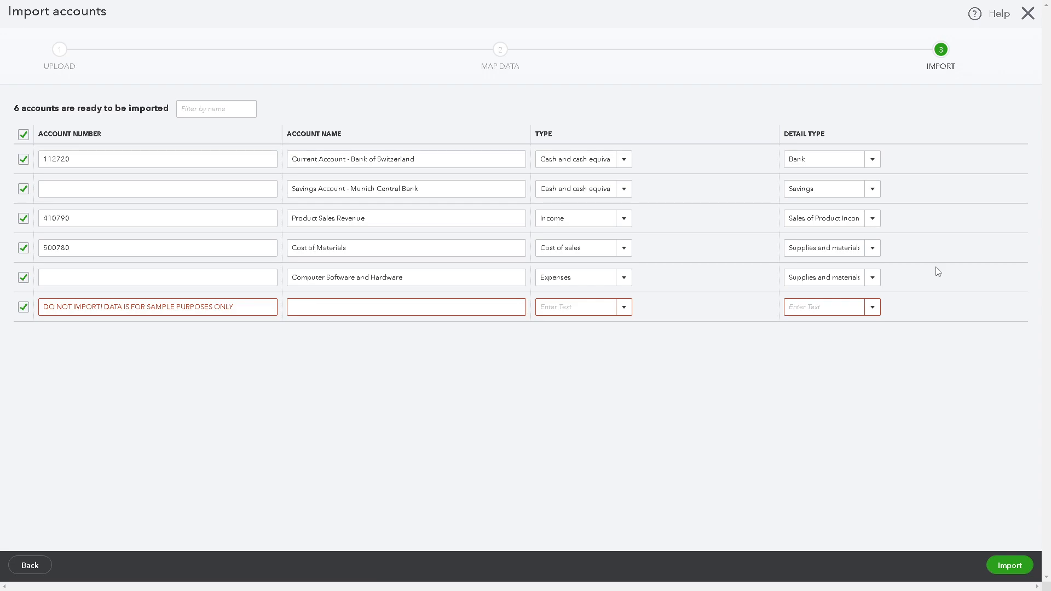
click(1008, 565)
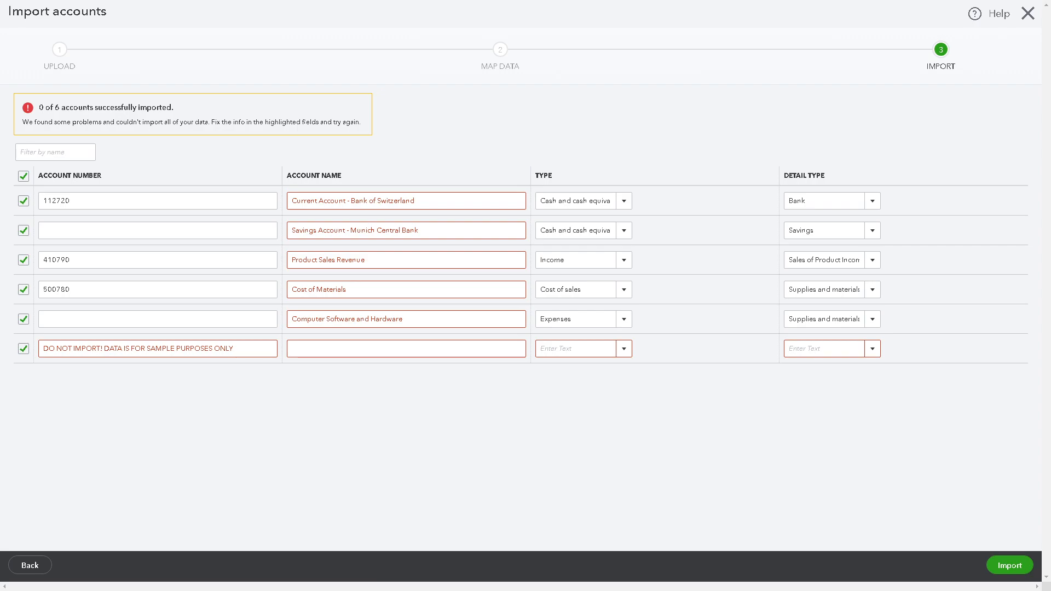
mouse_move(950, 419)
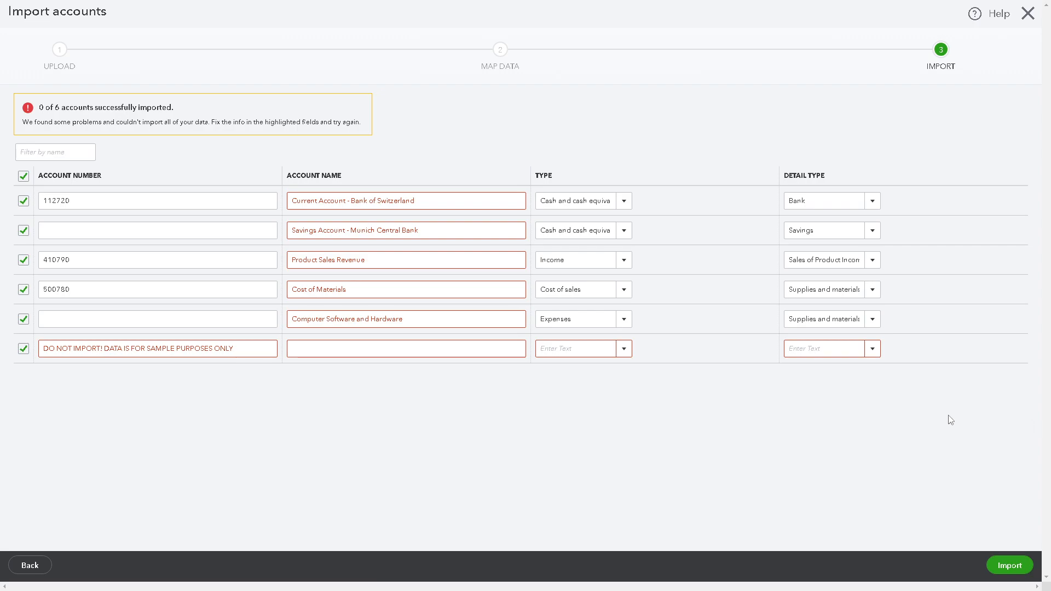